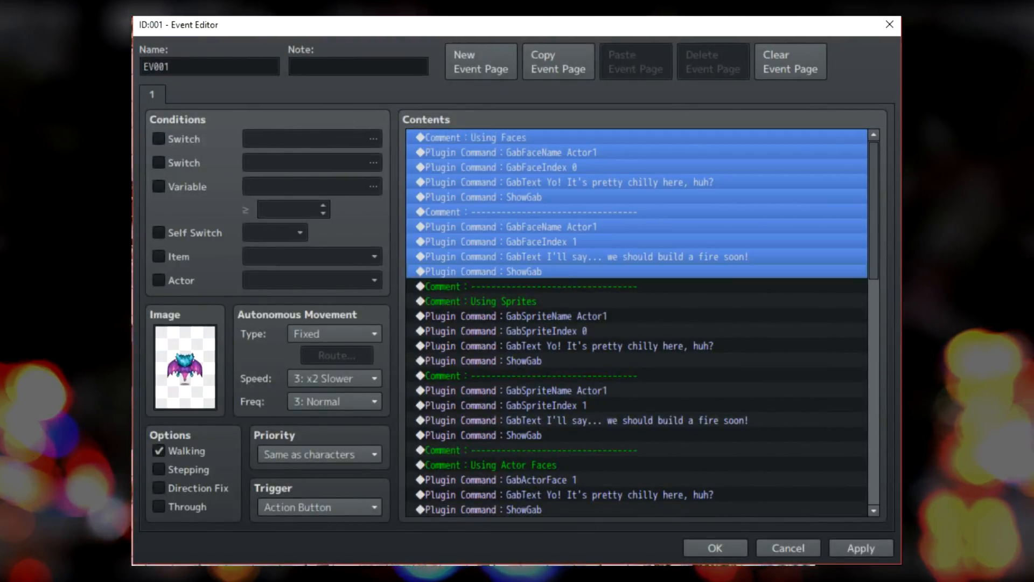
Select the Using Faces command block and test-play it from its context menu
click(501, 404)
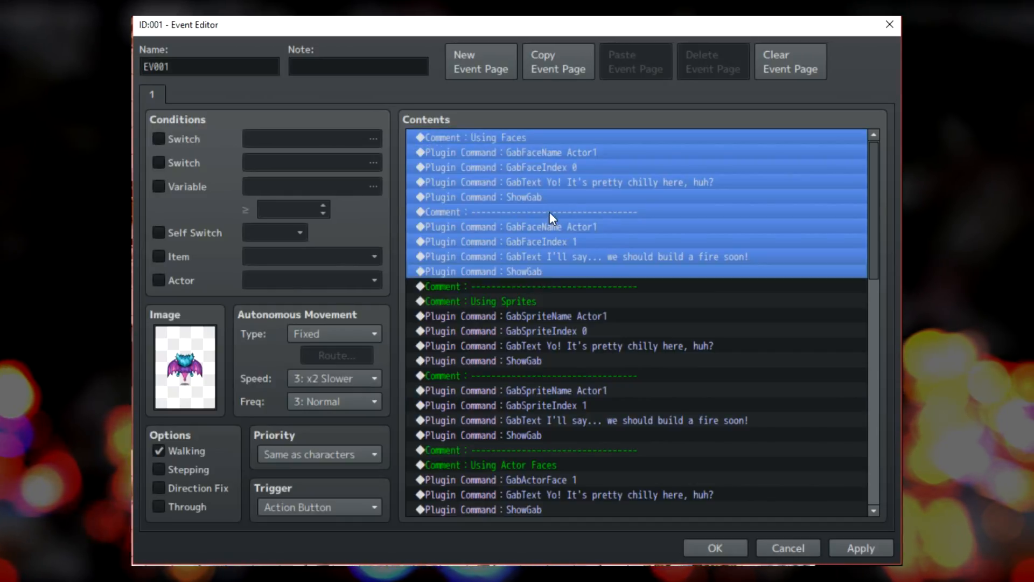
right_click(551, 219)
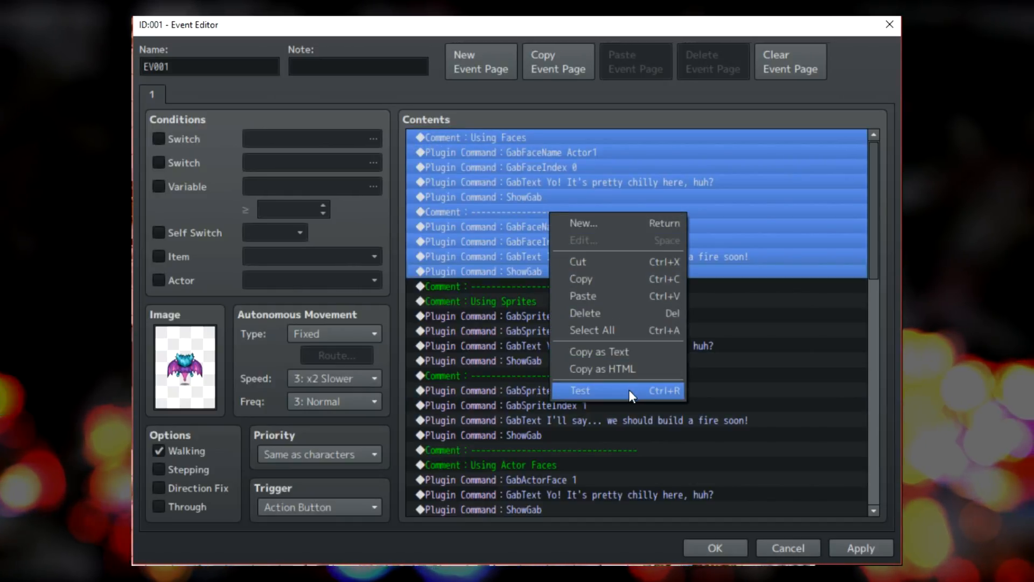
click(579, 390)
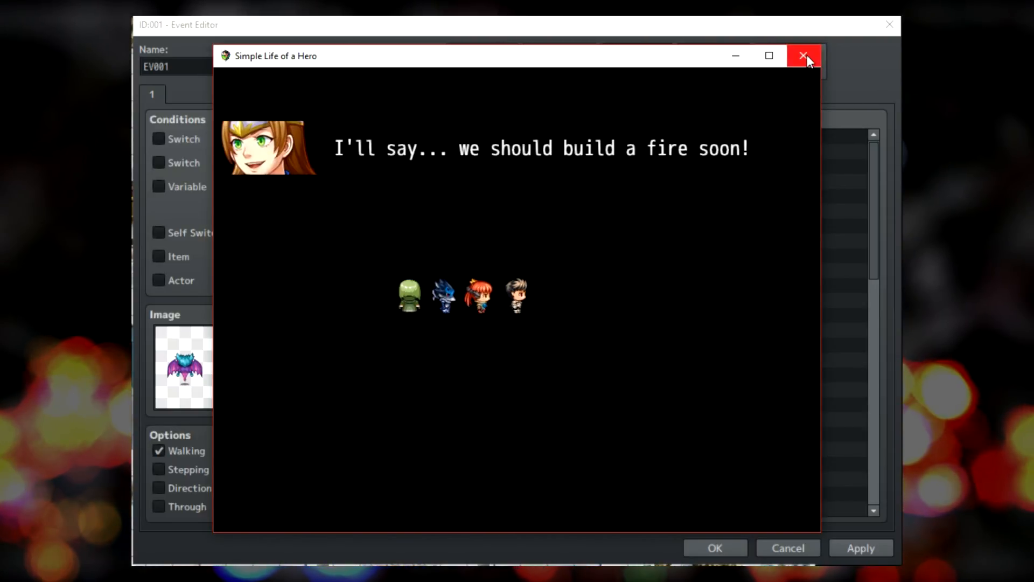
Close the face test play and move down to the Using Sprites block of gab commands
click(803, 56)
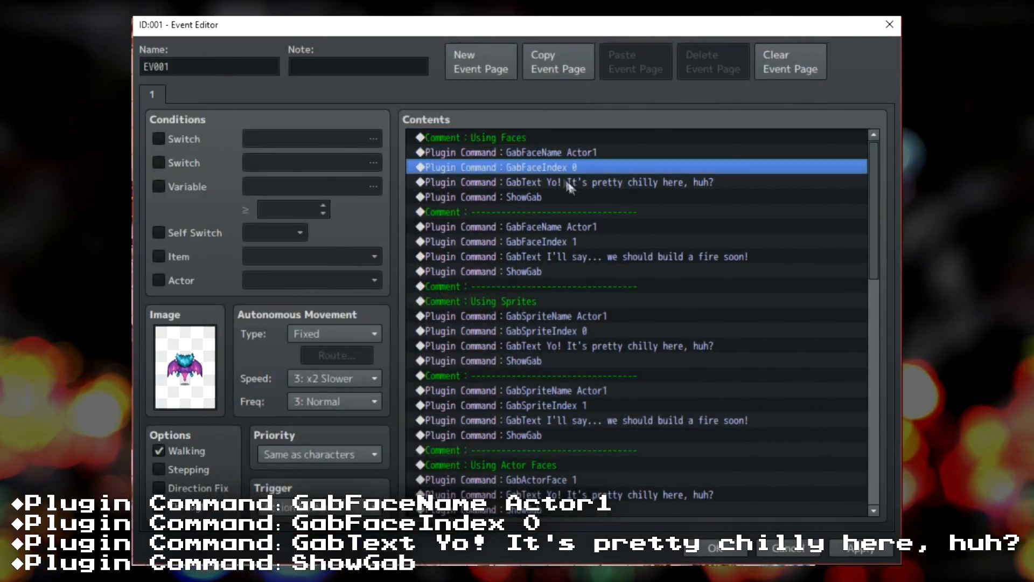
click(501, 242)
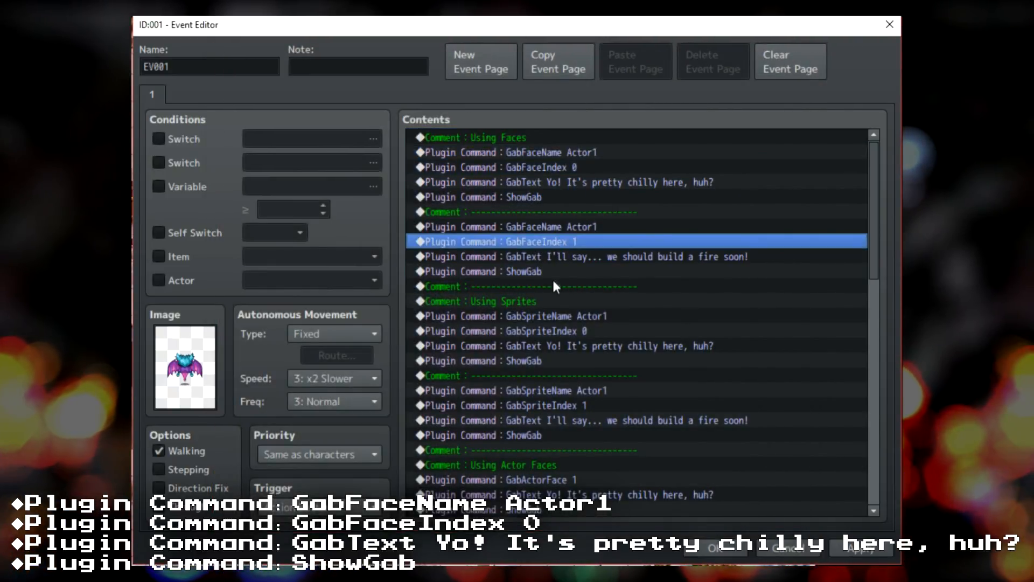
mouse_move(578, 395)
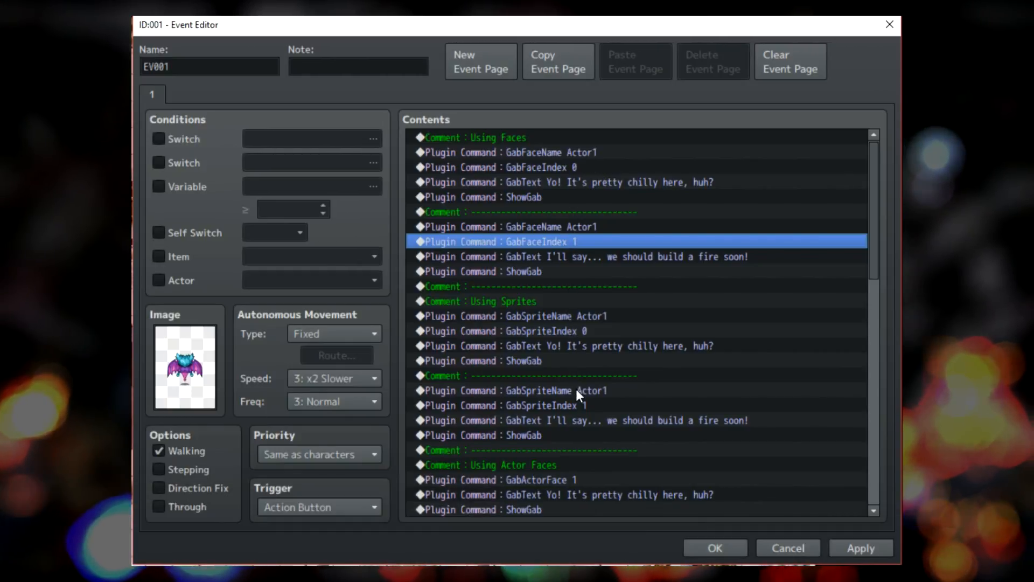
mouse_move(572, 212)
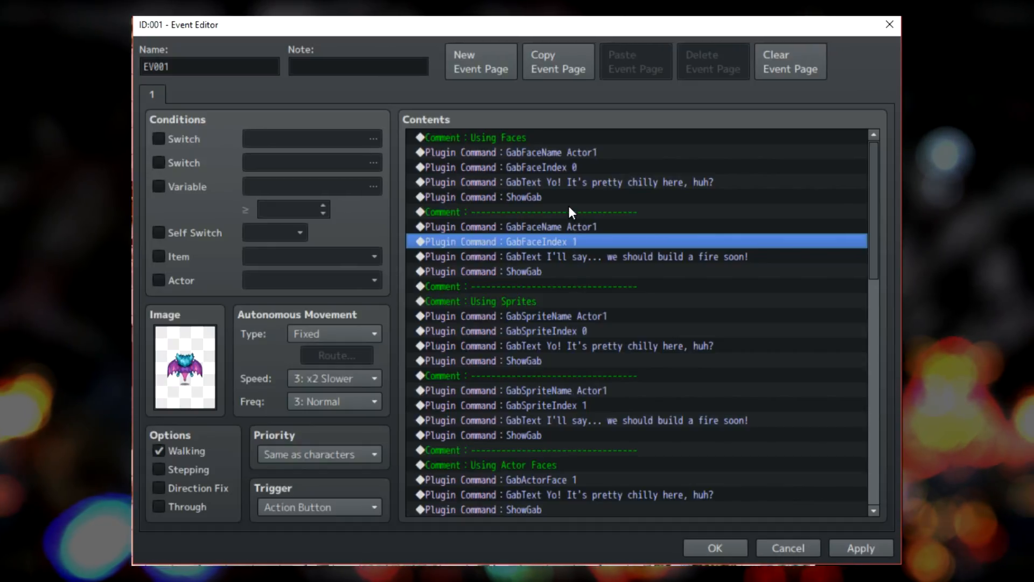
mouse_move(528, 264)
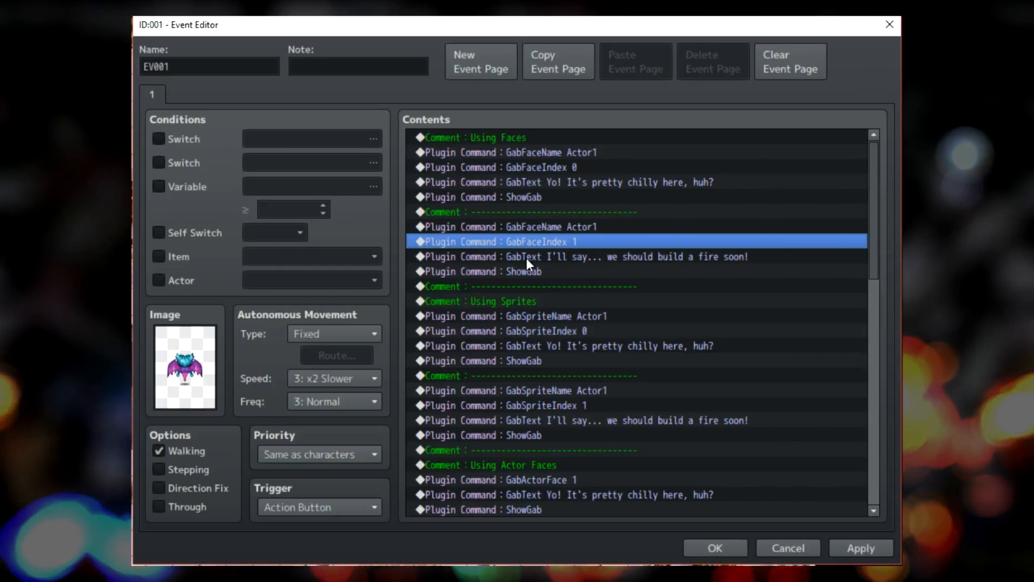
mouse_move(546, 323)
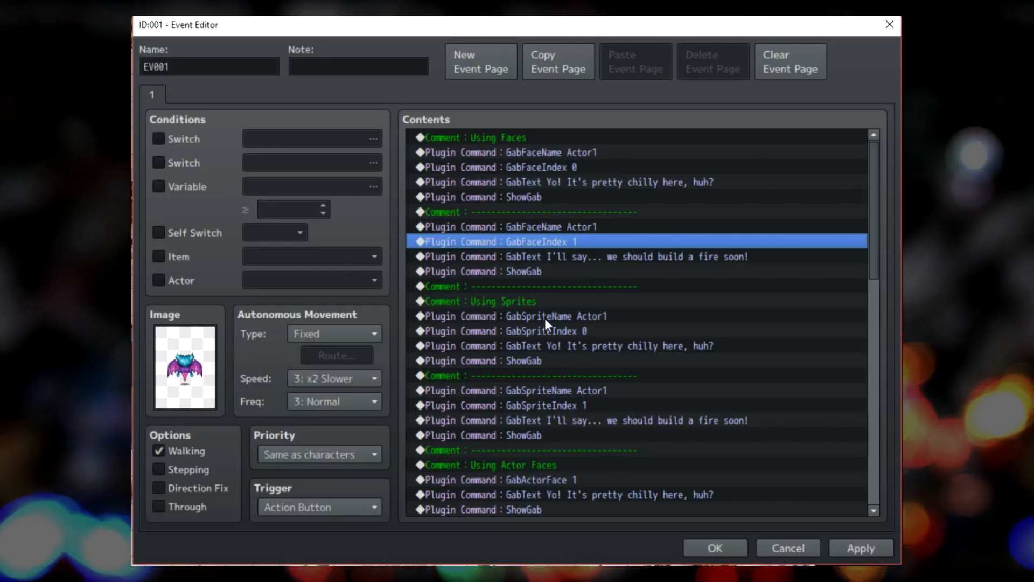
scroll(down, 3)
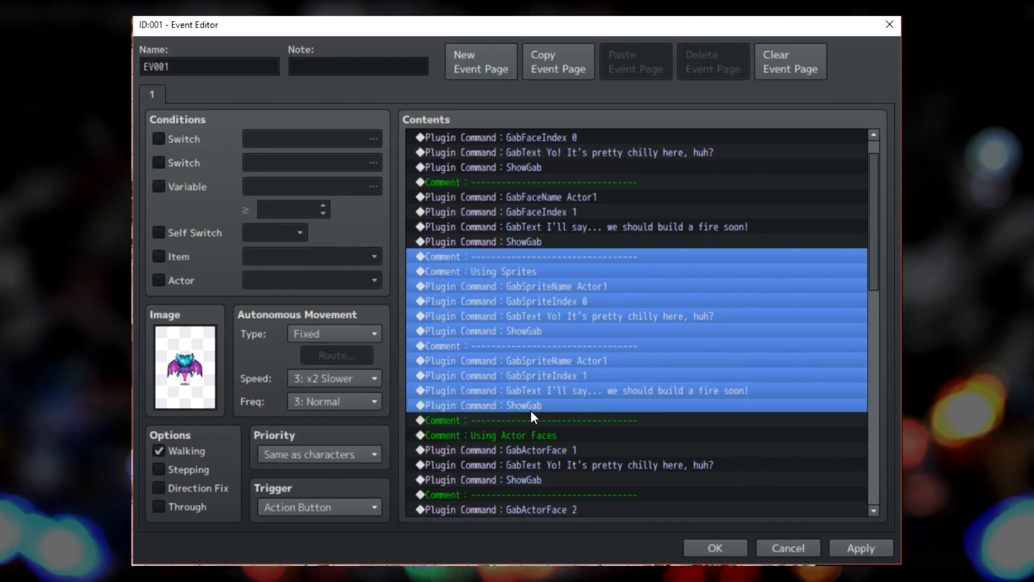
right_click(534, 416)
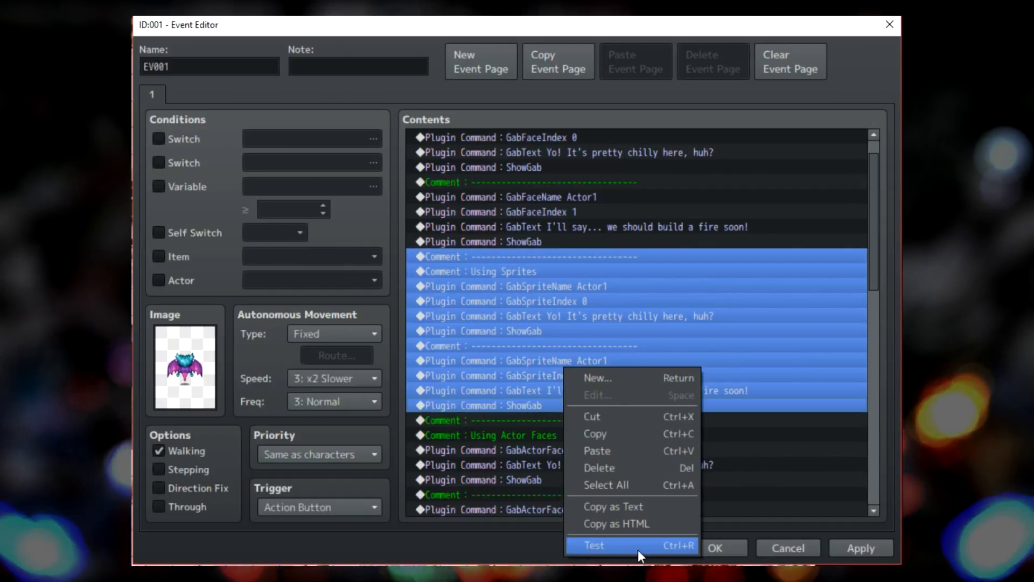
click(592, 545)
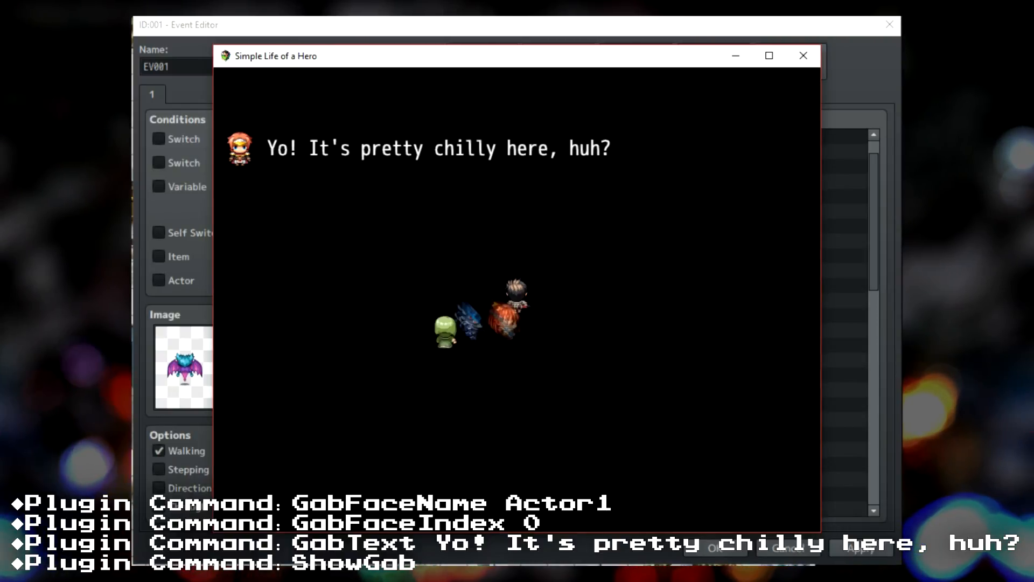
click(804, 55)
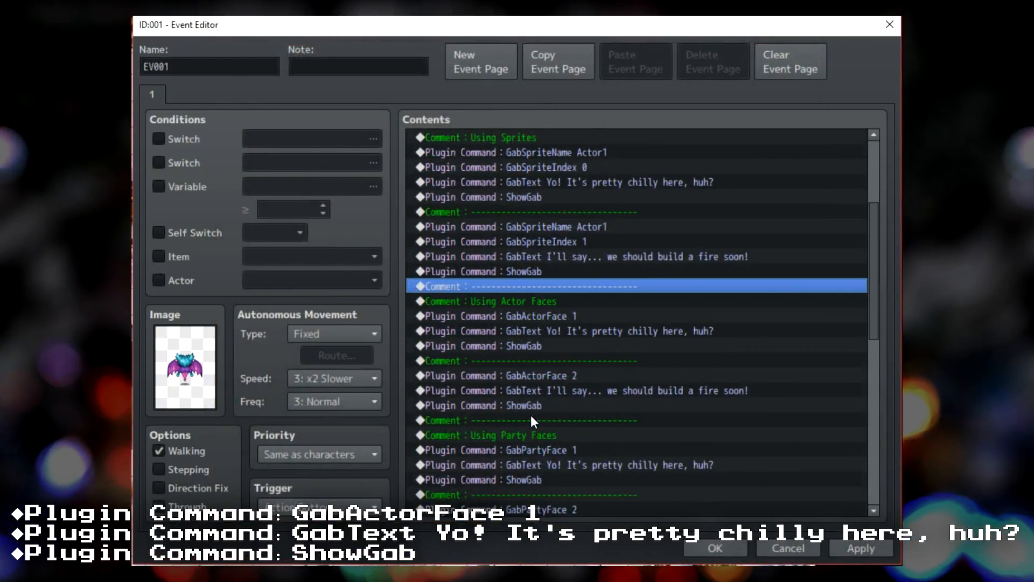
right_click(534, 420)
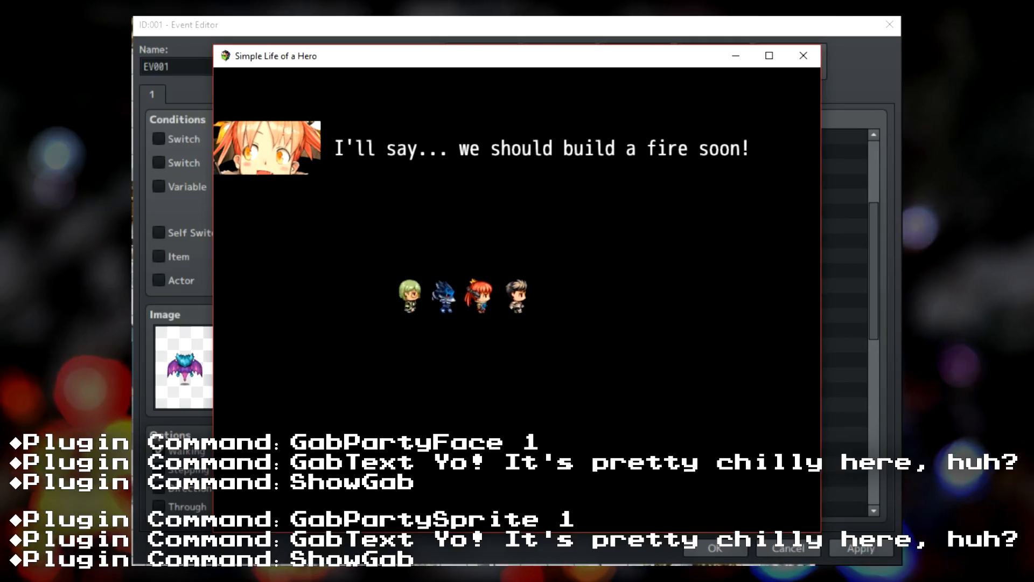
click(802, 55)
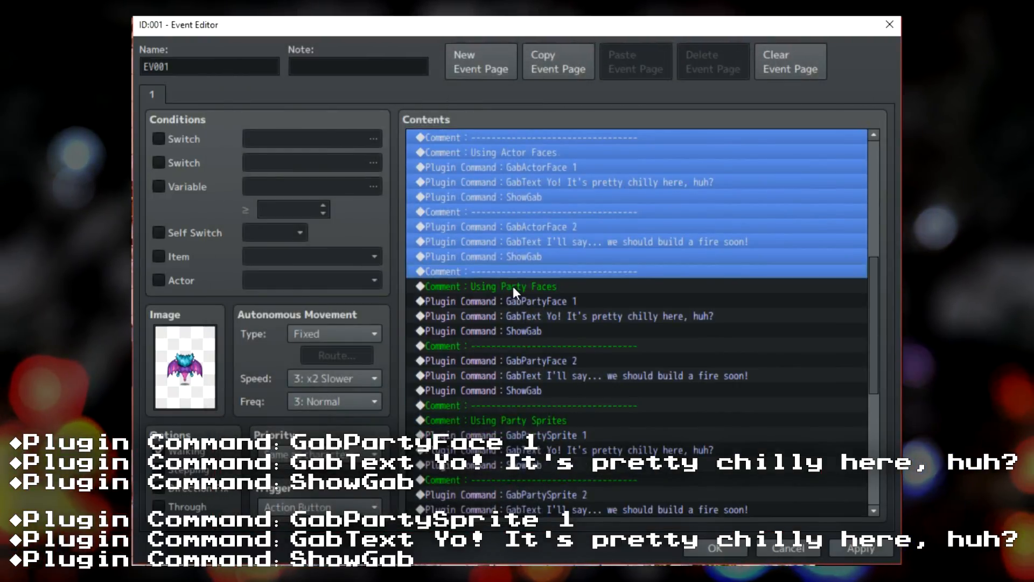
click(488, 285)
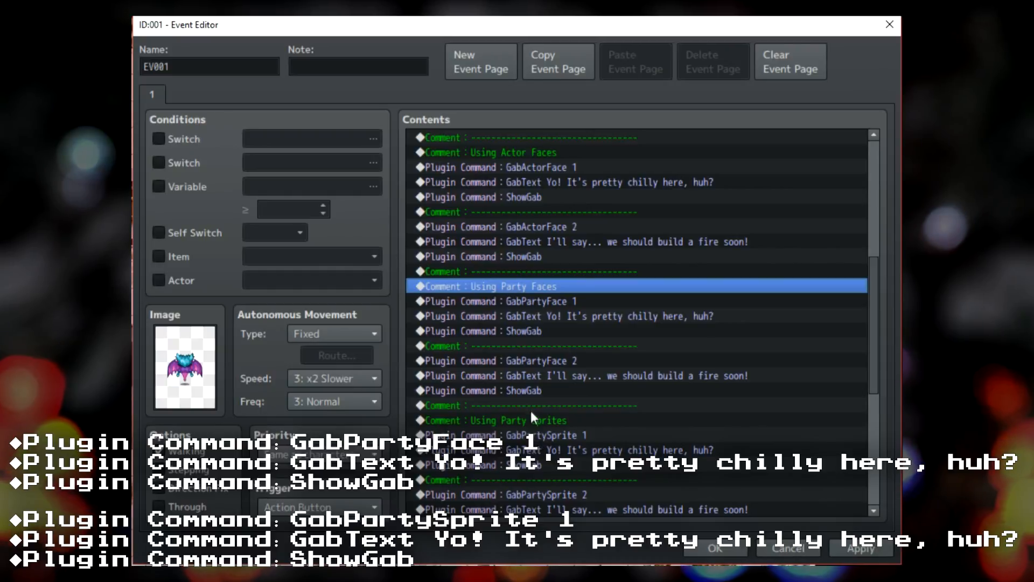
click(528, 406)
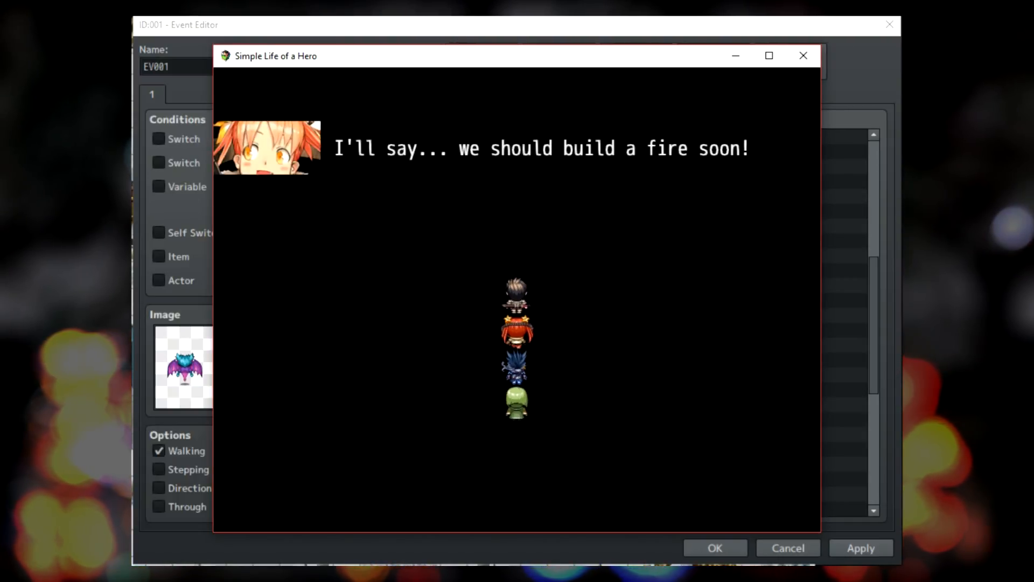
click(802, 55)
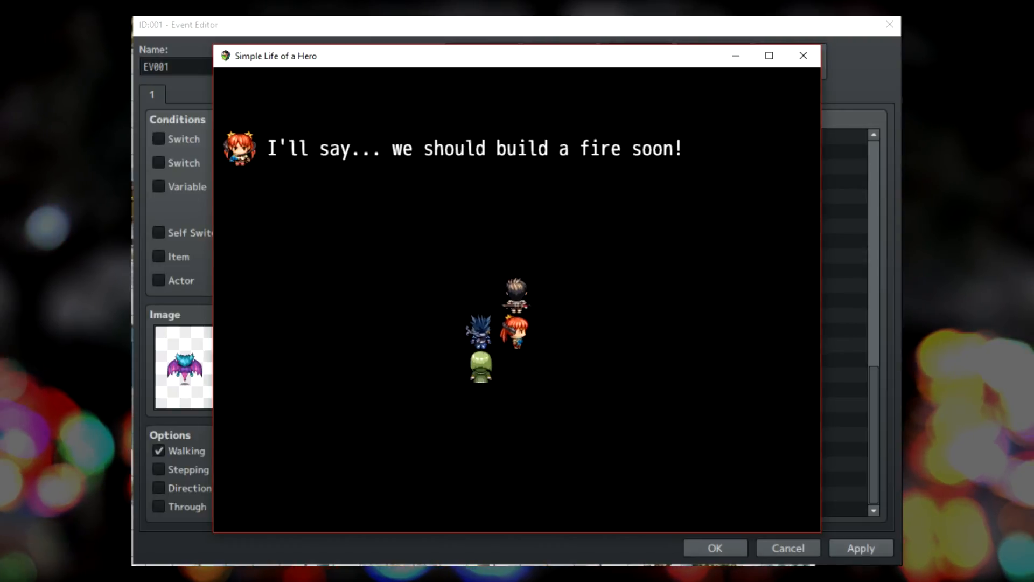
click(804, 55)
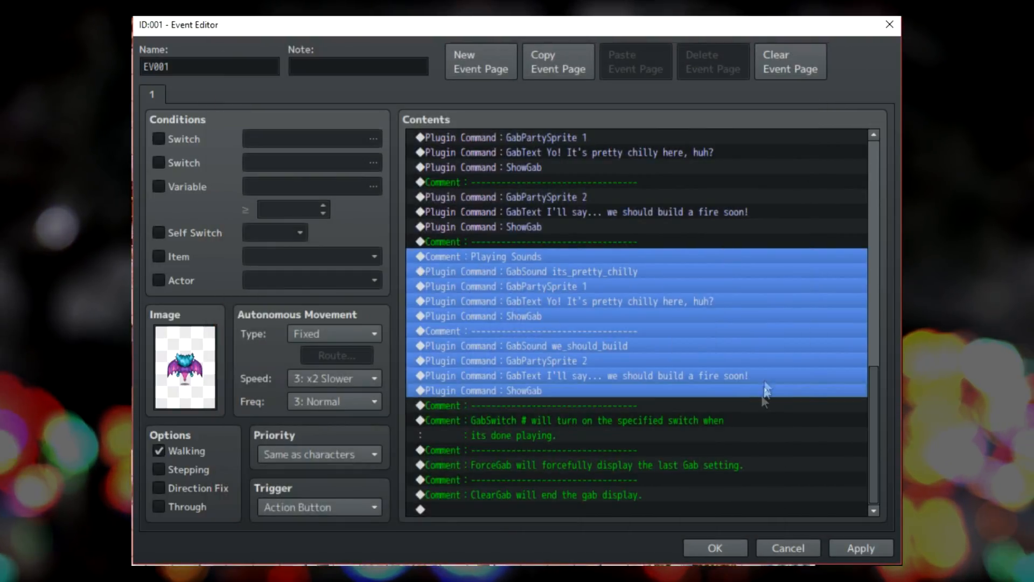
click(554, 405)
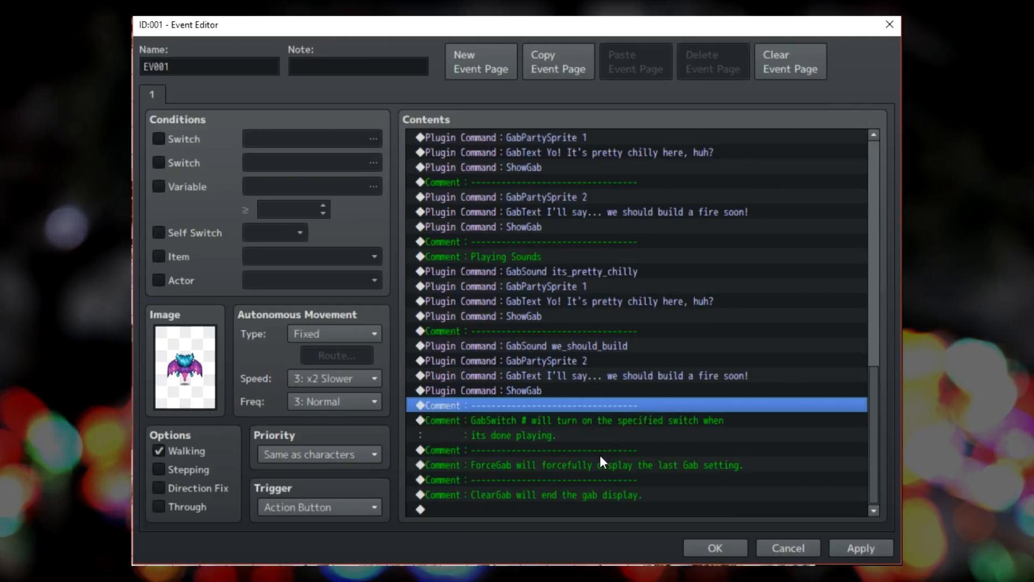
mouse_move(579, 514)
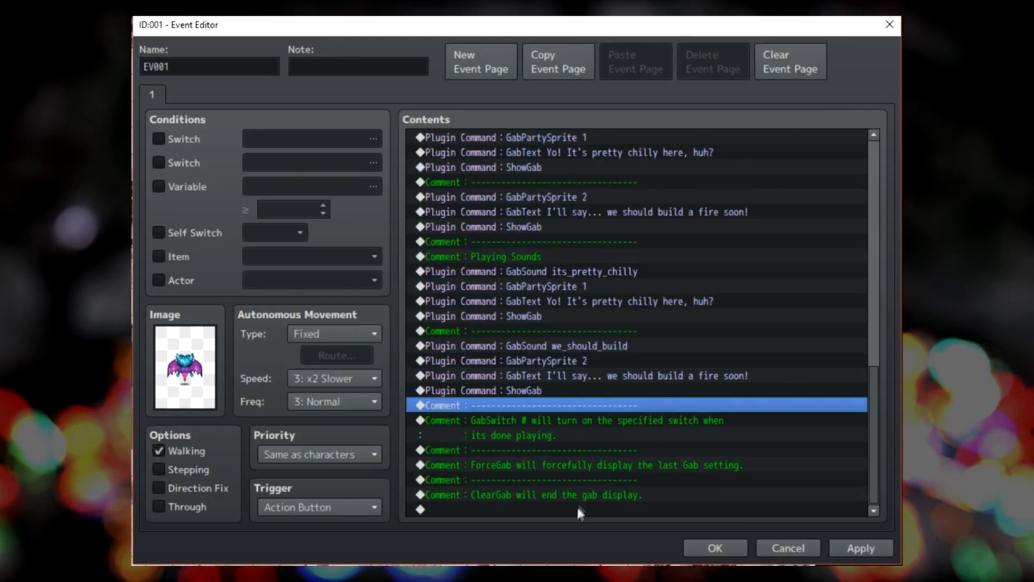
mouse_move(554, 520)
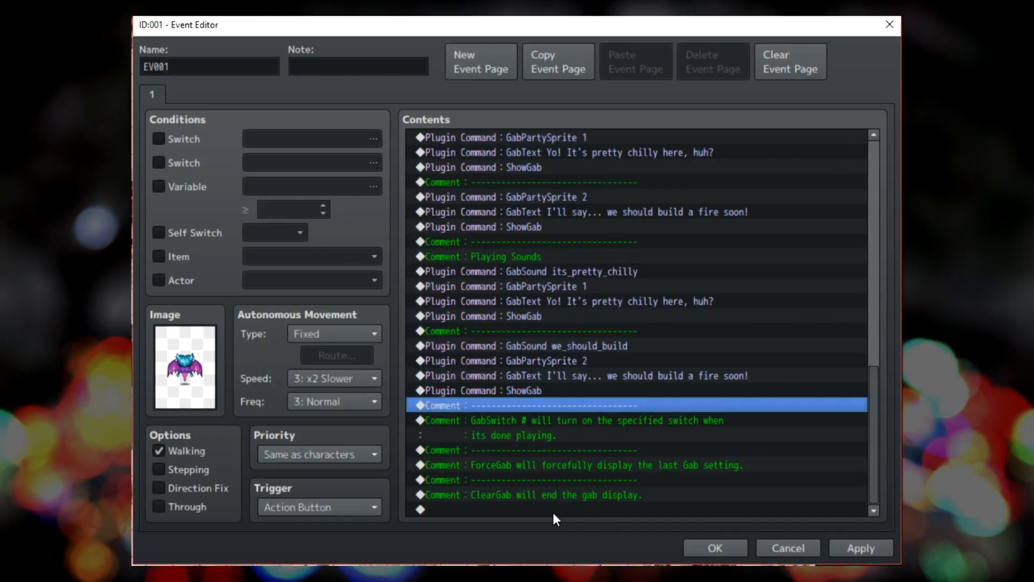
click(158, 138)
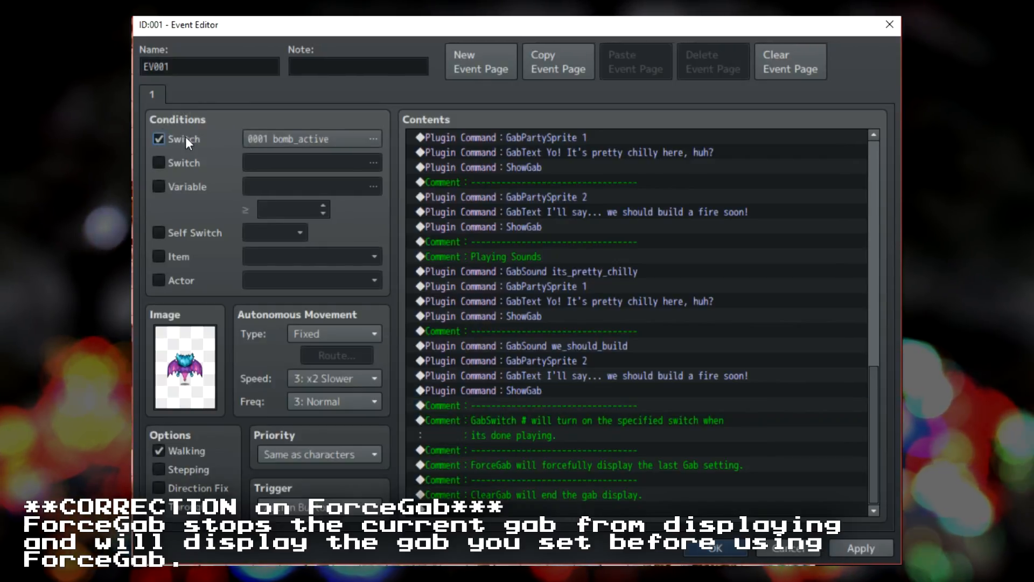
click(159, 138)
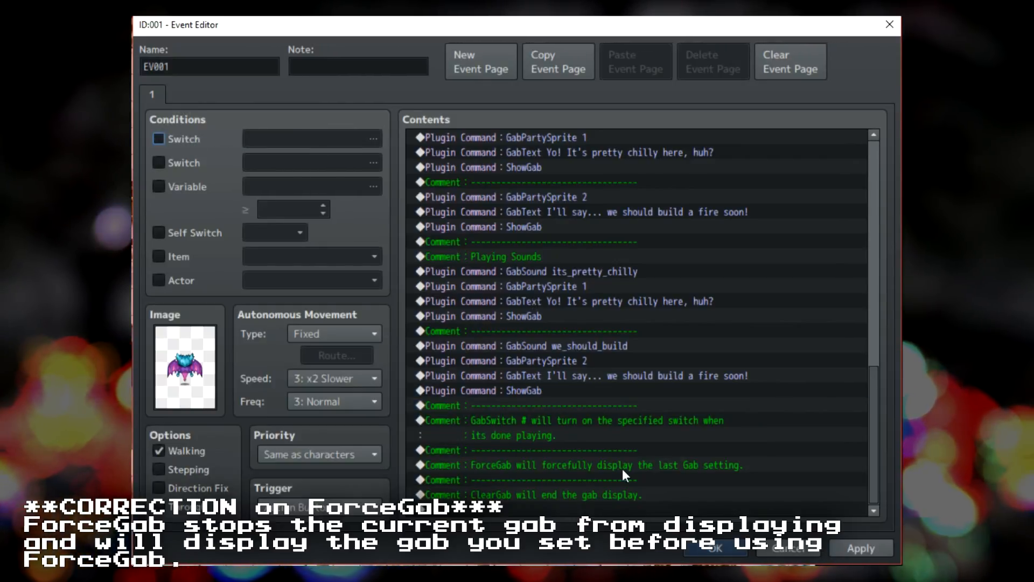